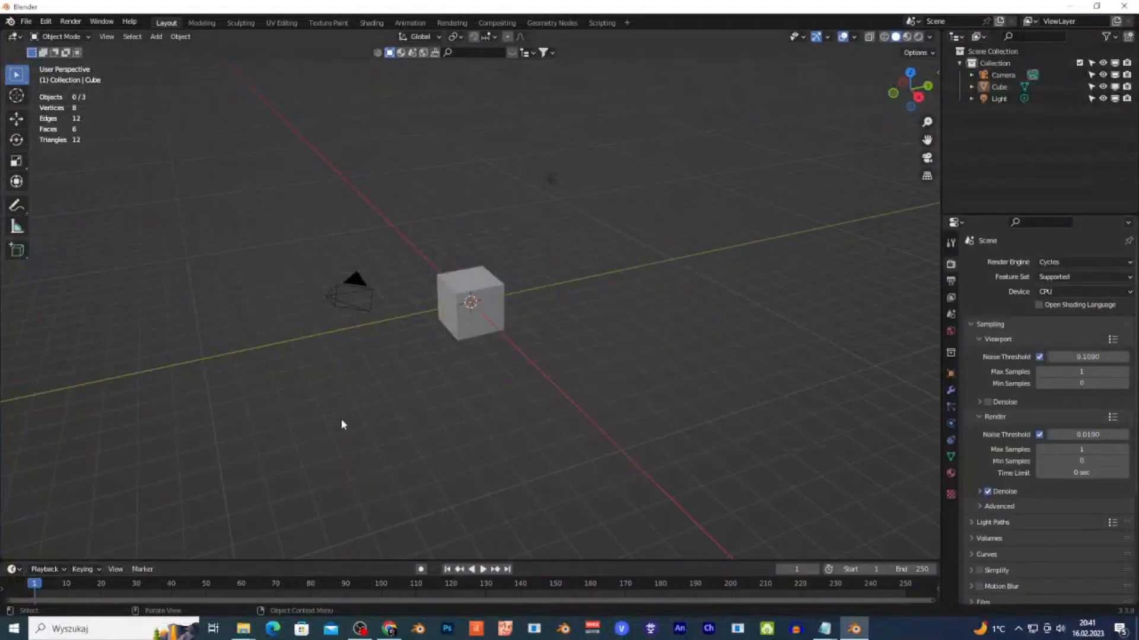
{"action": "mouse_move", "coordinate": [506, 346]}
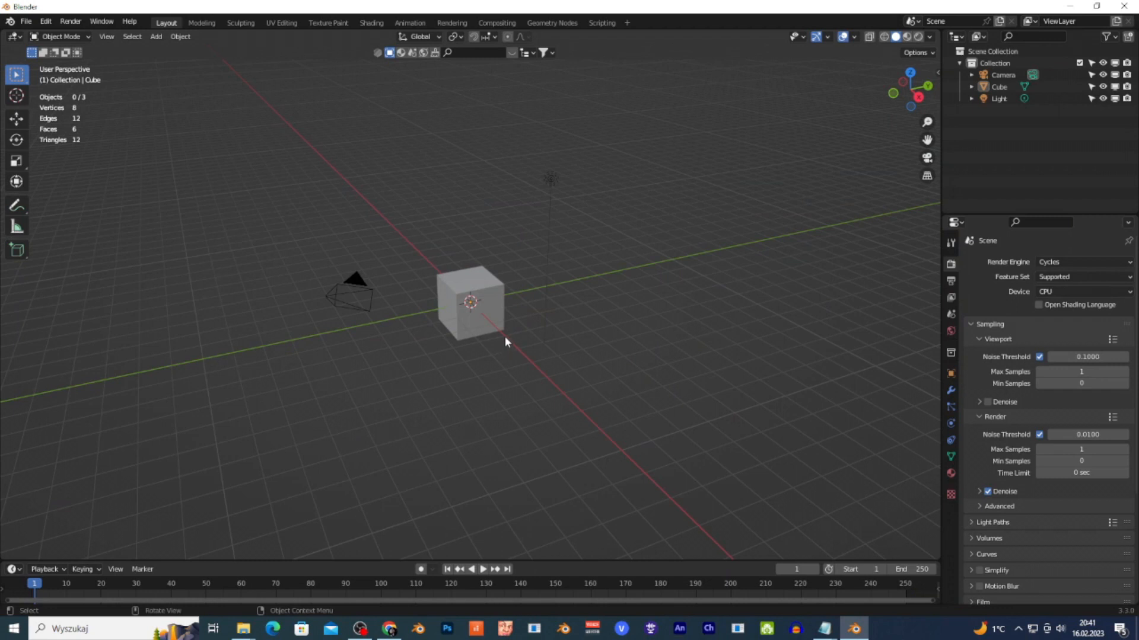
- Select the default cube and scale it along Z into a tall rectangular block
{"action": "left_click", "coordinate": [471, 319]}
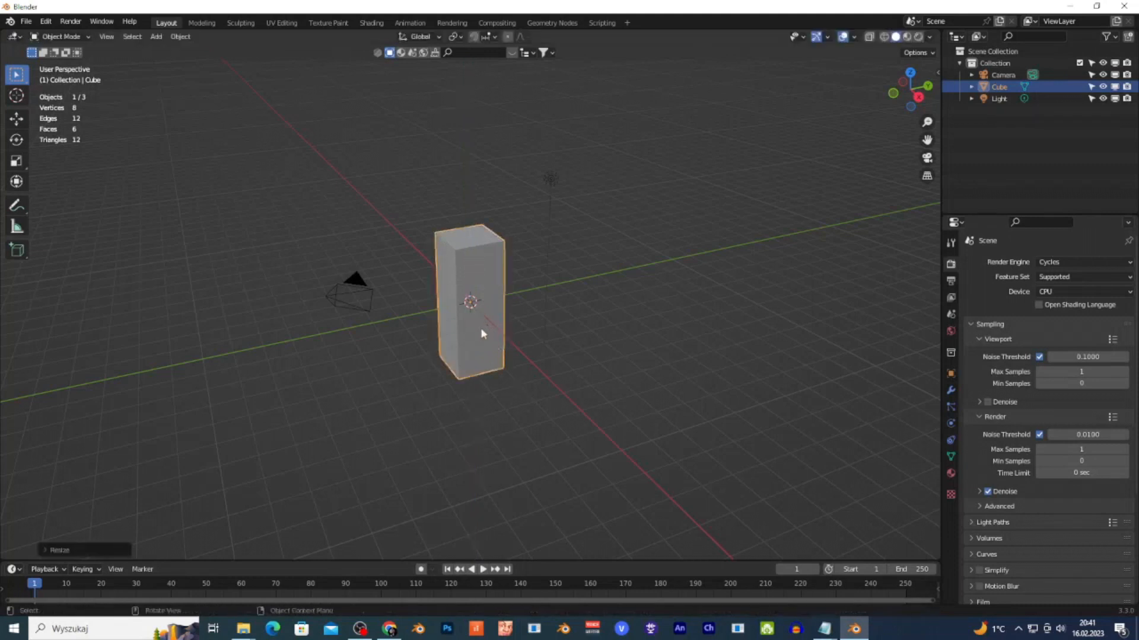
- In Edit Mode, loop-cut the block into a face grid, select all faces and inset them as window frames
{"action": "key", "text": "Tab"}
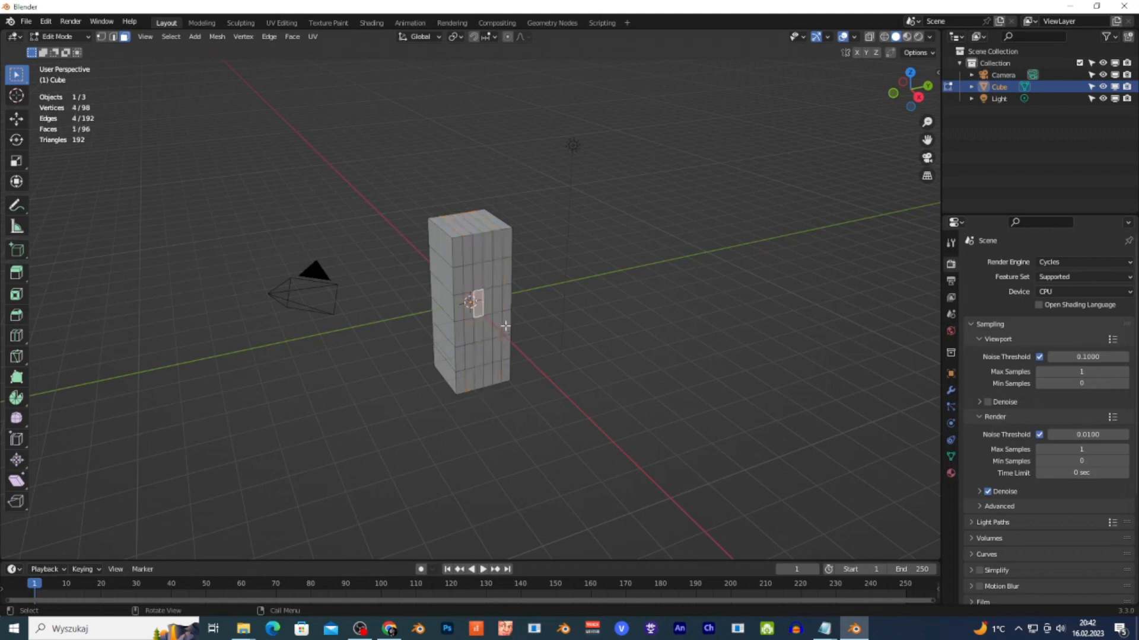
{"action": "left_click_drag", "start_coordinate": [505, 325], "coordinate": [485, 338]}
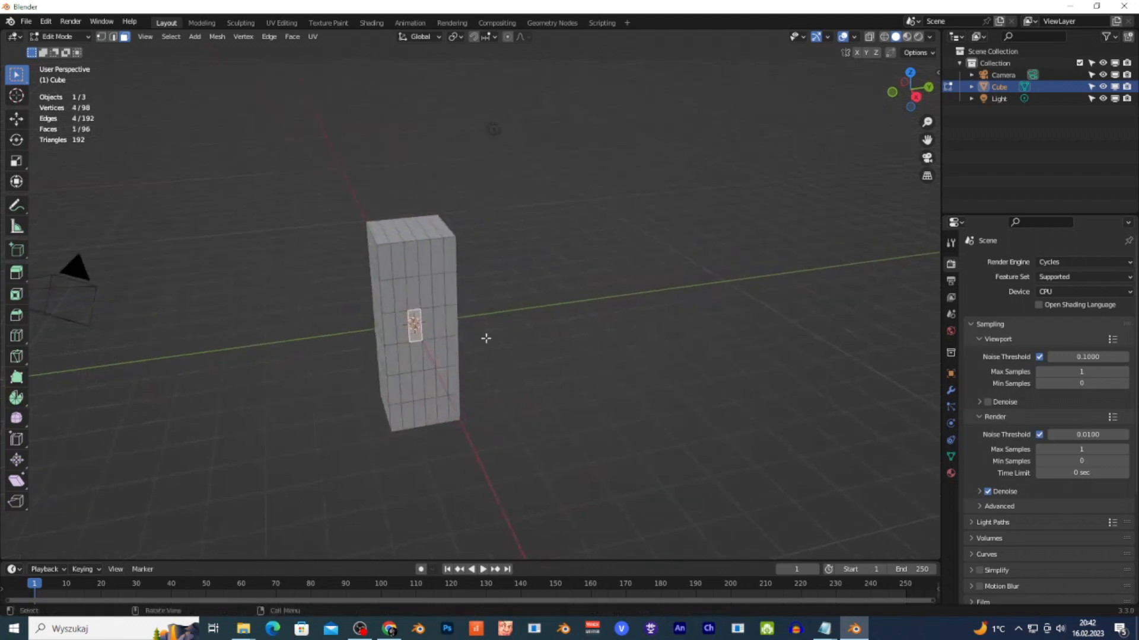
{"action": "key", "text": "a"}
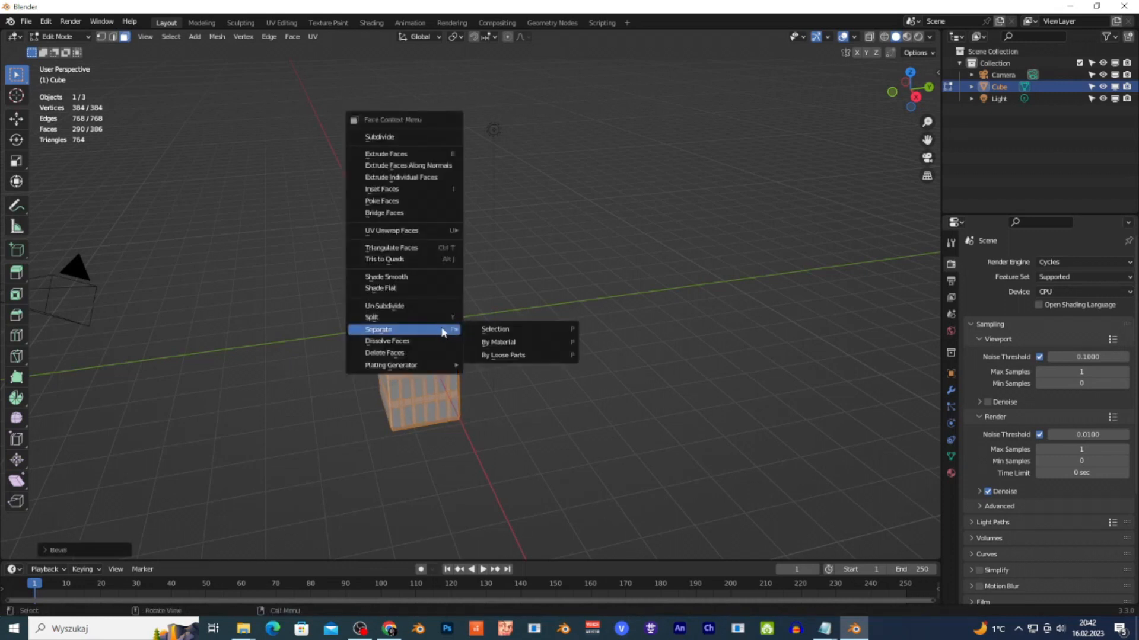
- Separate the selected frame faces into Cube.001 and hide the original block
{"action": "left_click", "coordinate": [494, 328]}
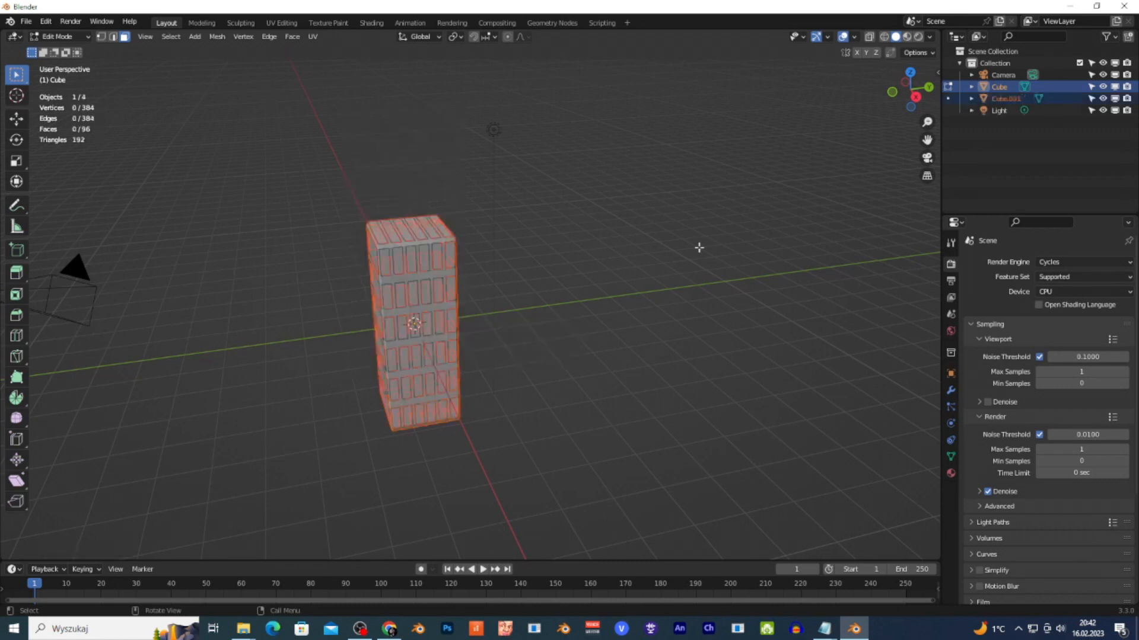
{"action": "mouse_move", "coordinate": [1101, 86]}
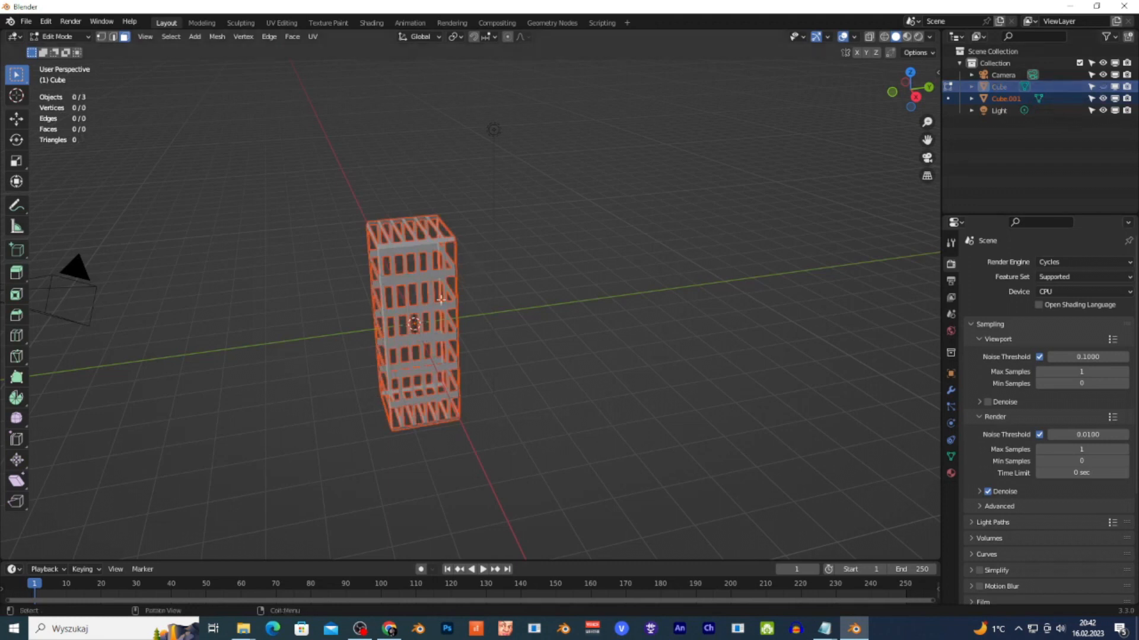
{"action": "mouse_move", "coordinate": [425, 300]}
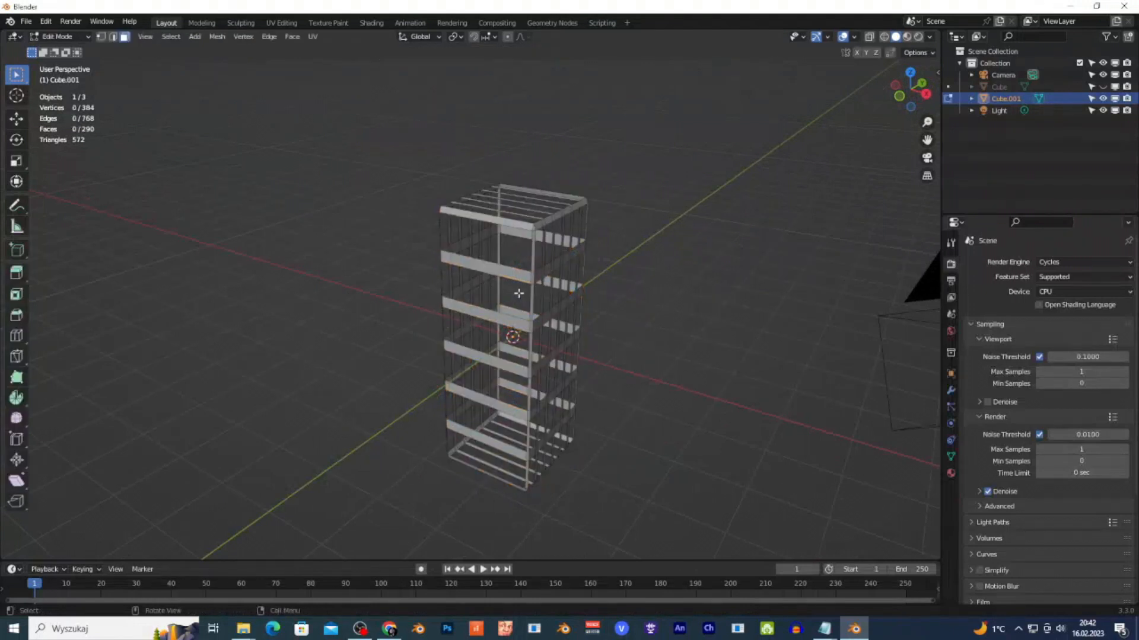
- Fill the floor slab faces on Cube.001 and return to Object Mode to add a new mesh
{"action": "left_click", "coordinate": [483, 257]}
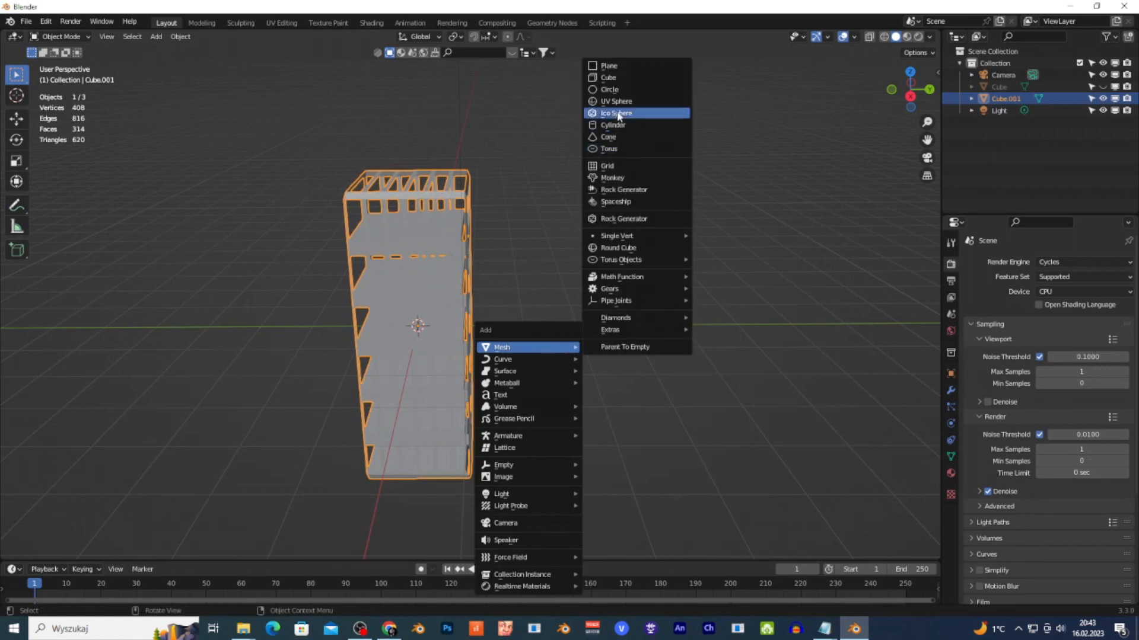
- Add an Ico Sphere over the building's top corner, then reselect Cube.001 with its modifier settings shown
{"action": "left_click", "coordinate": [615, 101]}
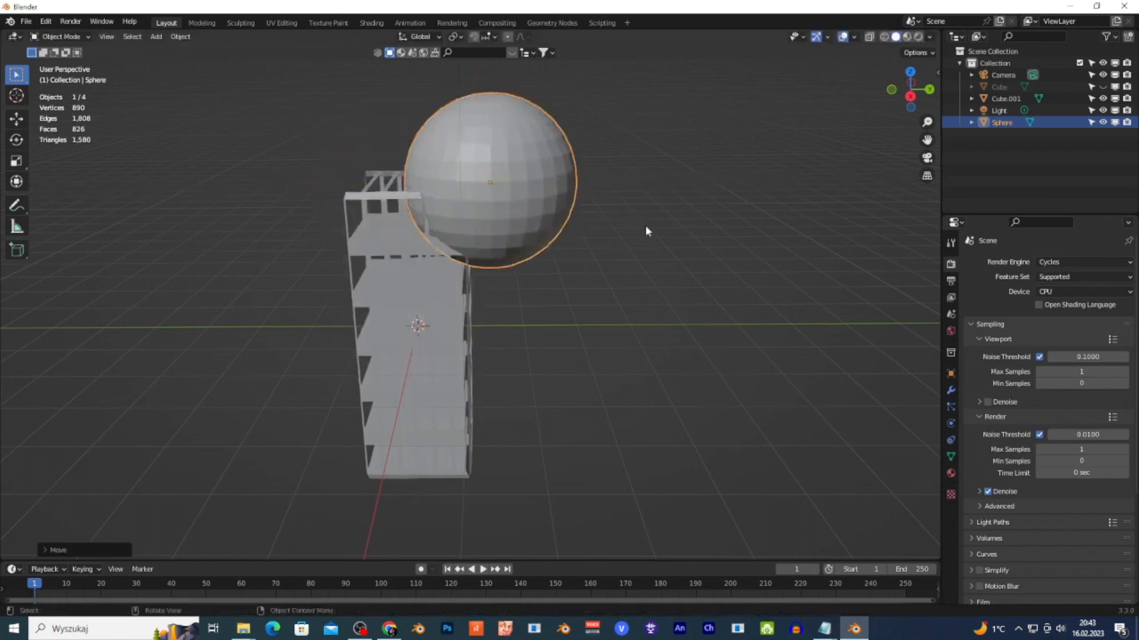
{"action": "left_click", "coordinate": [407, 328]}
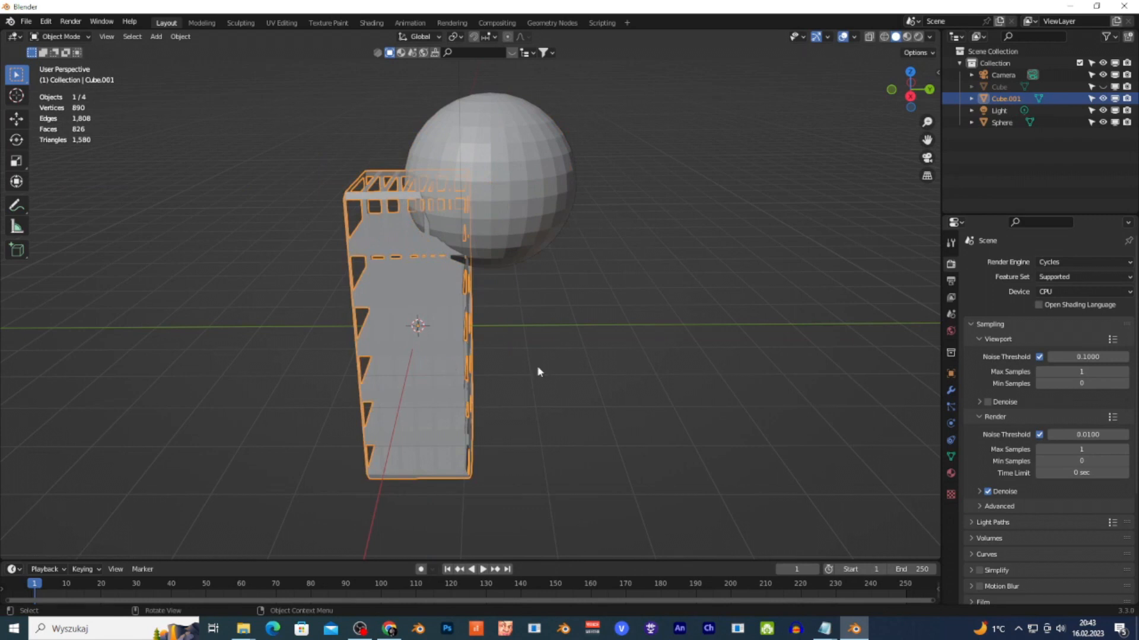
{"action": "left_click", "coordinate": [950, 392]}
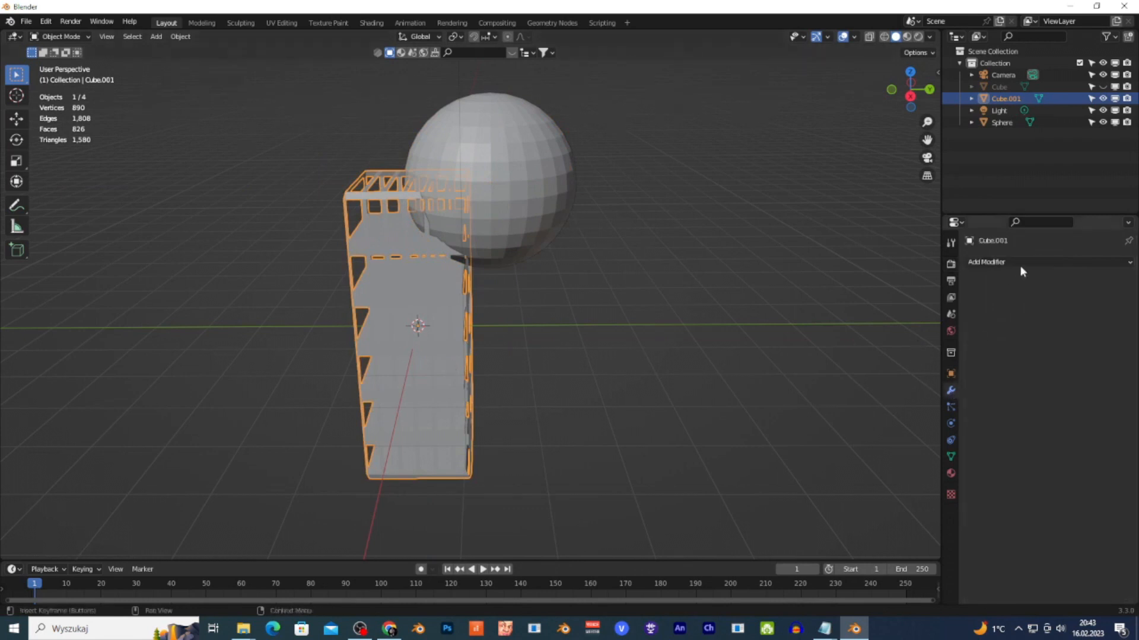
- Add a Boolean Difference modifier to Cube.001 using the Sphere as the cutting object
{"action": "left_click", "coordinate": [1016, 262]}
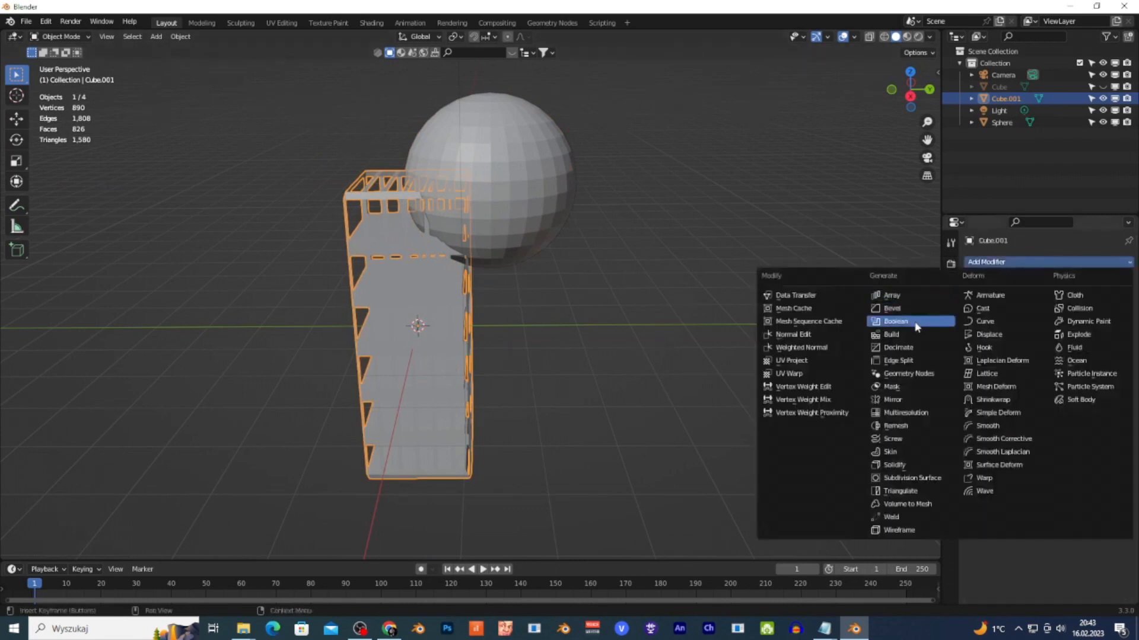
{"action": "left_click", "coordinate": [896, 321]}
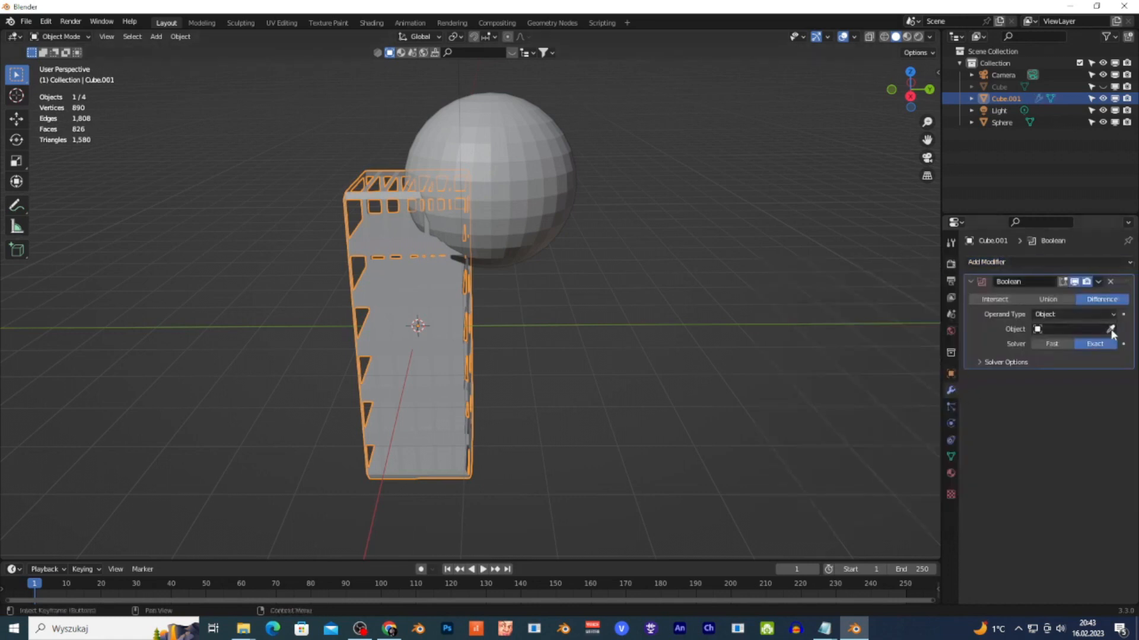
{"action": "left_click", "coordinate": [1075, 329]}
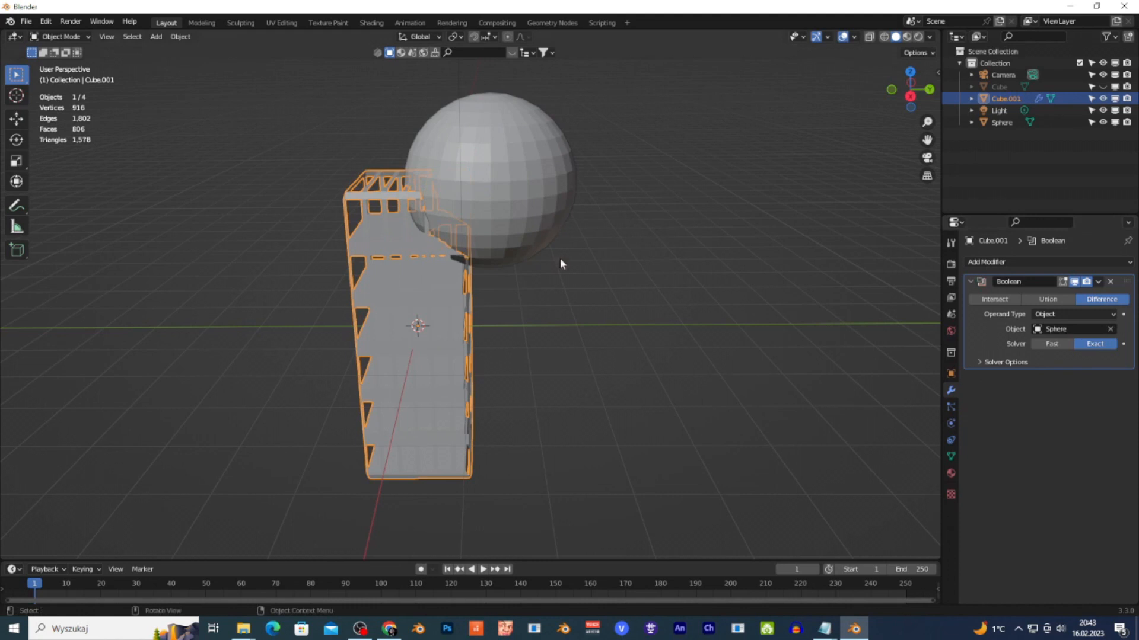
{"action": "left_click", "coordinate": [523, 188]}
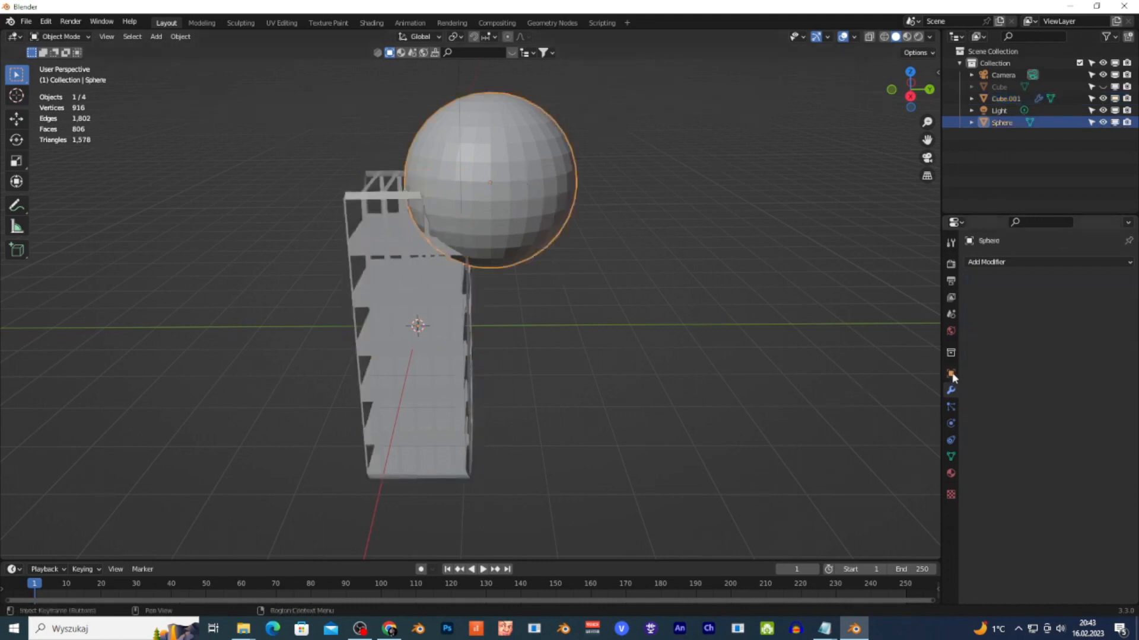
- Set the Sphere's Viewport Display to Bounds and enlarge it to carve deeper into the building
{"action": "left_click", "coordinate": [950, 373]}
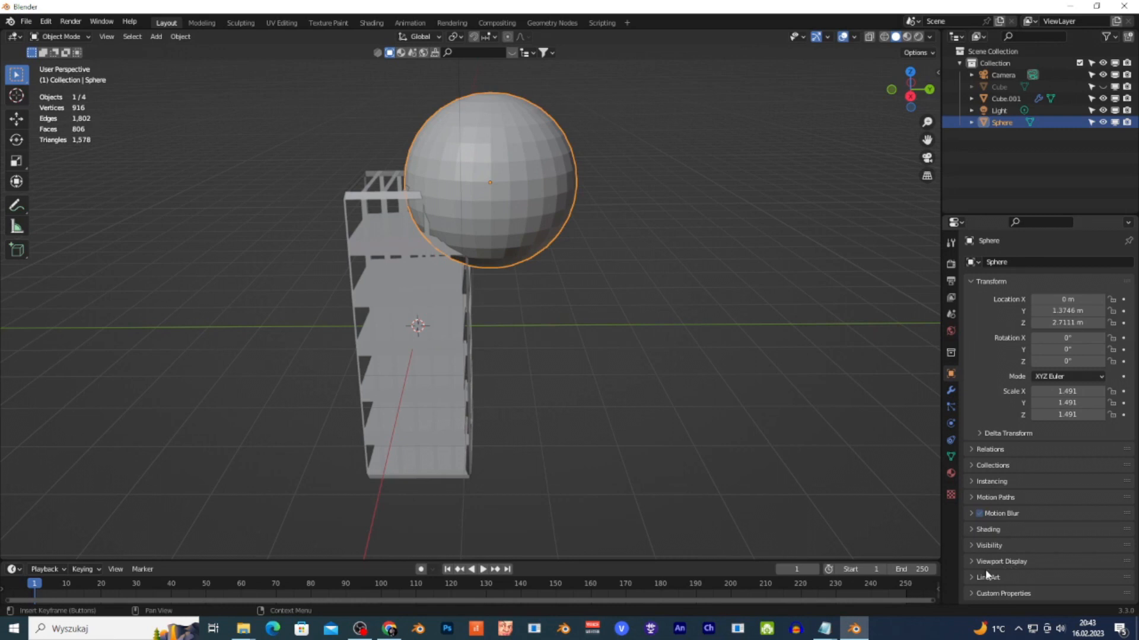
{"action": "scroll", "scroll_direction": "down", "scroll_amount": 3}
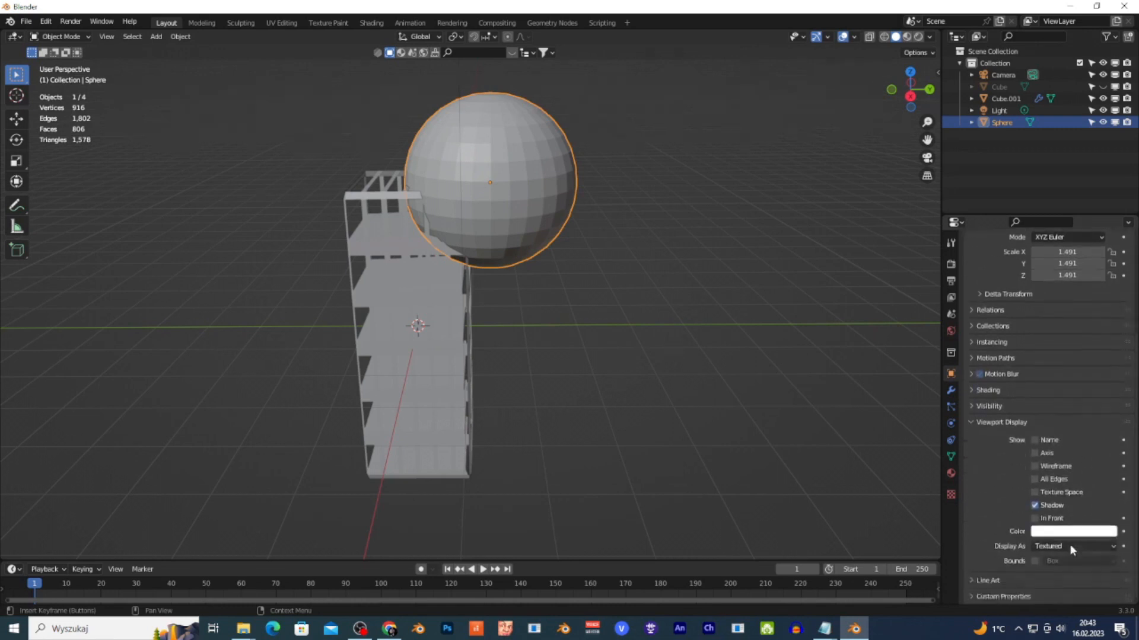
{"action": "left_click", "coordinate": [1073, 545]}
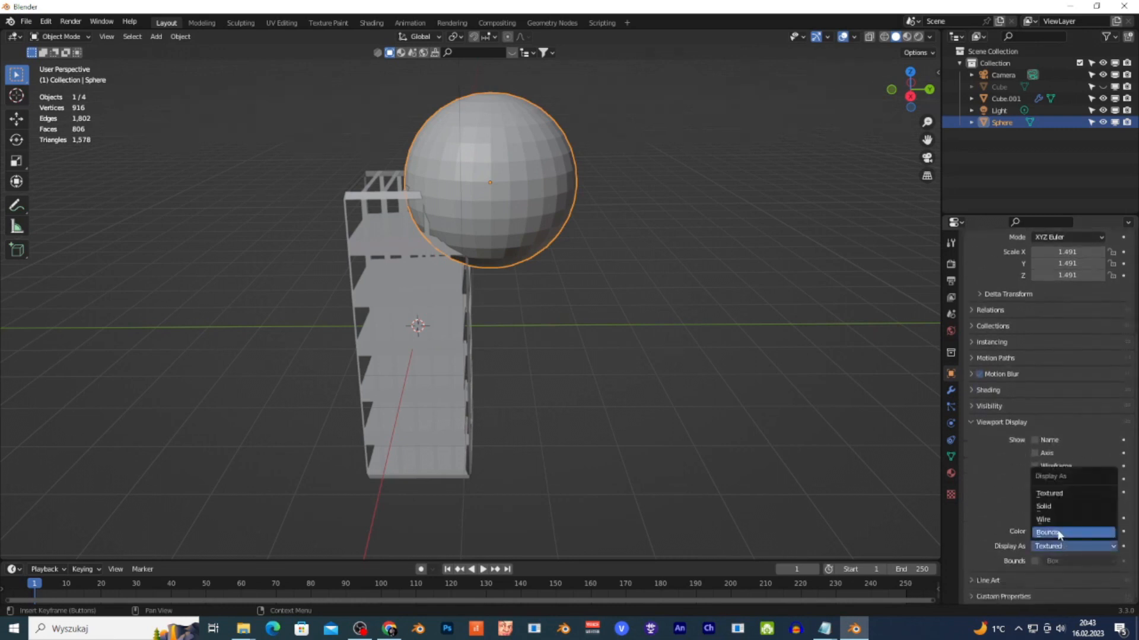
{"action": "left_click", "coordinate": [1047, 532]}
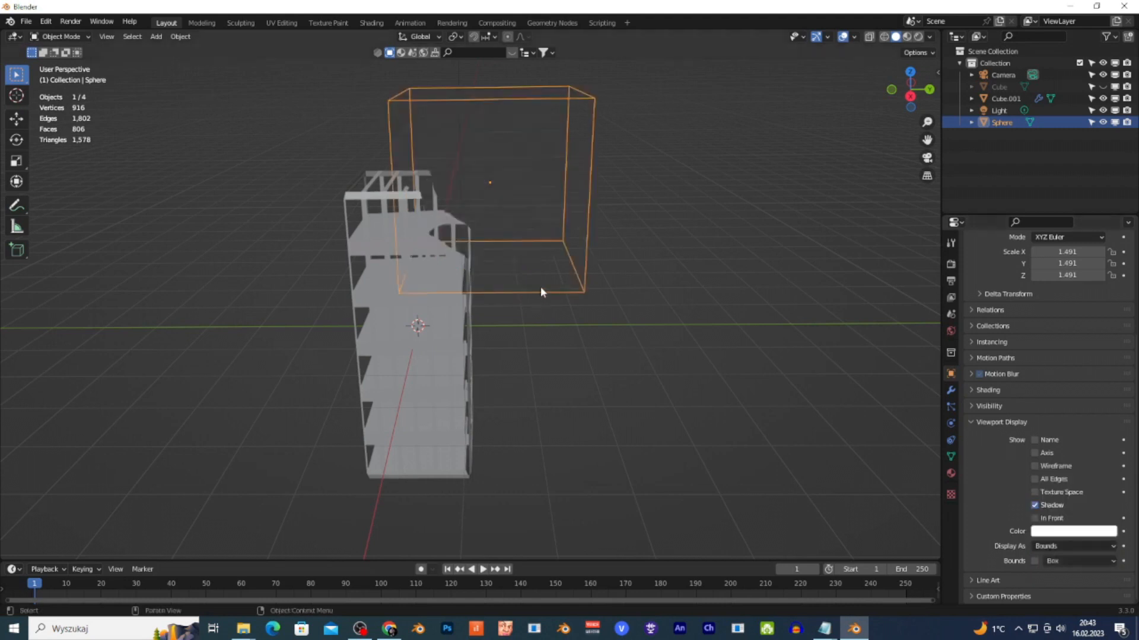
{"action": "mouse_move", "coordinate": [570, 265]}
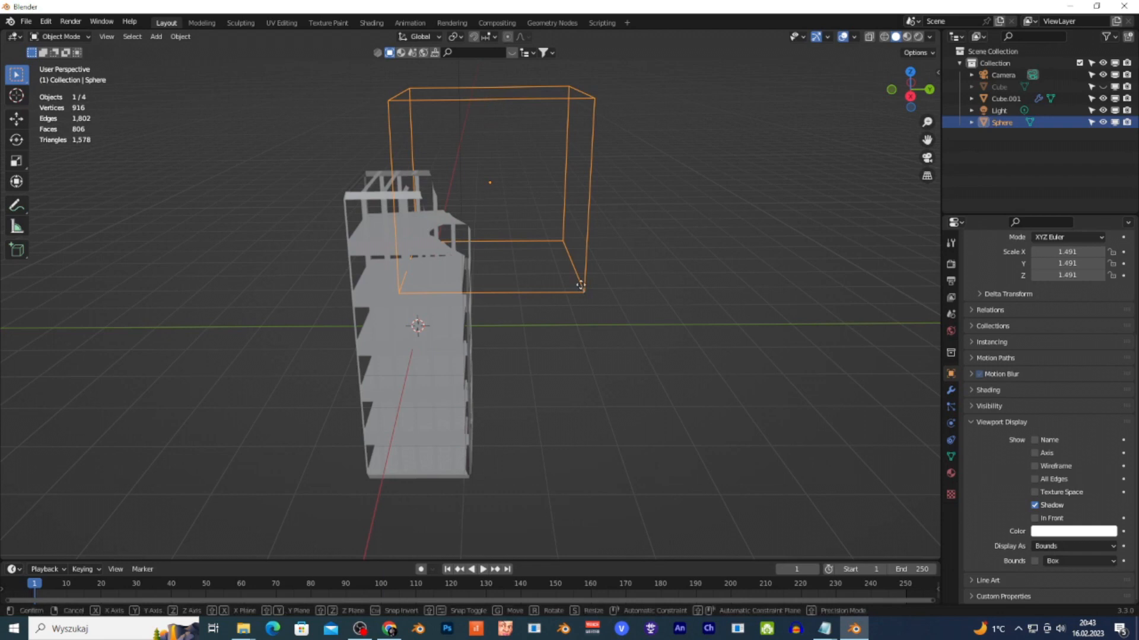
{"action": "left_click_drag", "start_coordinate": [582, 283], "coordinate": [486, 278]}
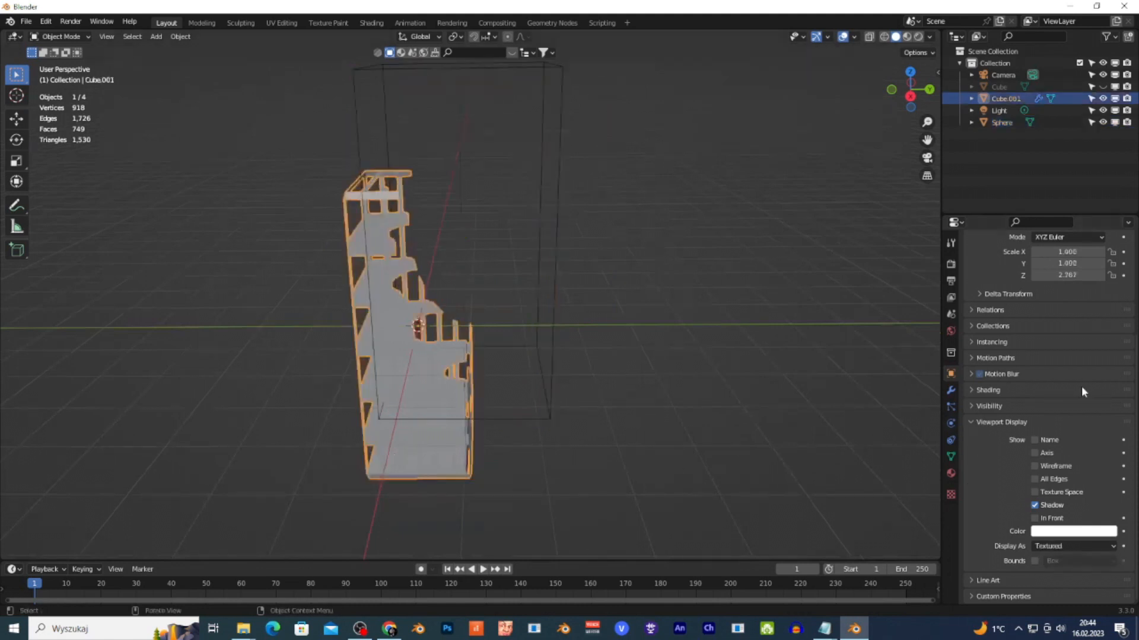
- Apply the Boolean modifier on Cube.001, delete the Sphere, and view the damaged building in Rendered shading
{"action": "left_click", "coordinate": [950, 373]}
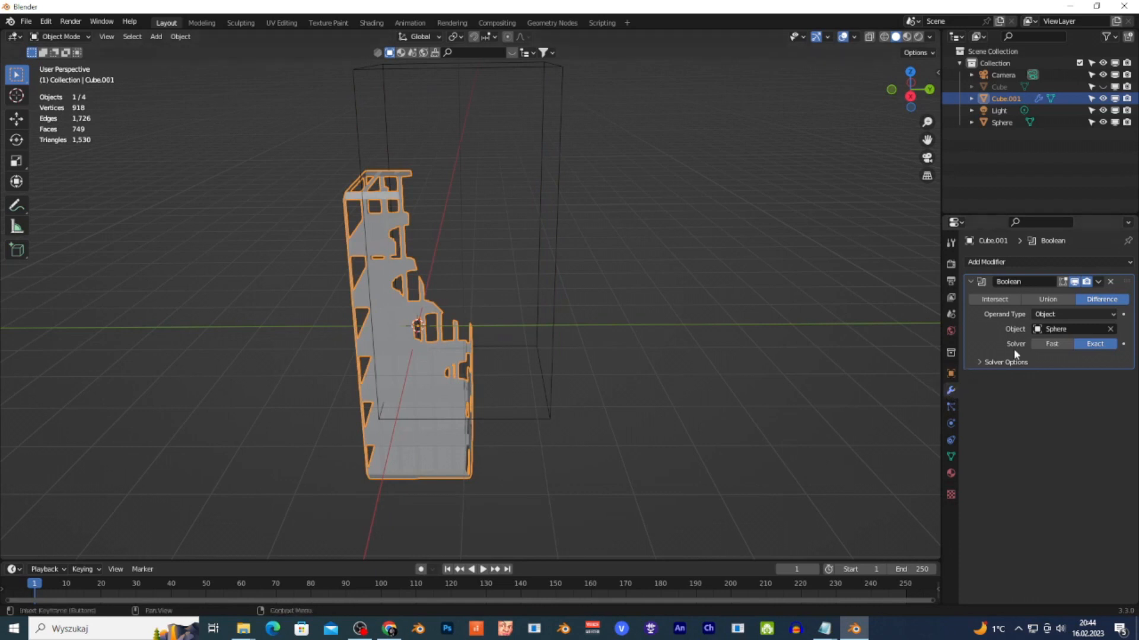
{"action": "left_click", "coordinate": [1098, 282]}
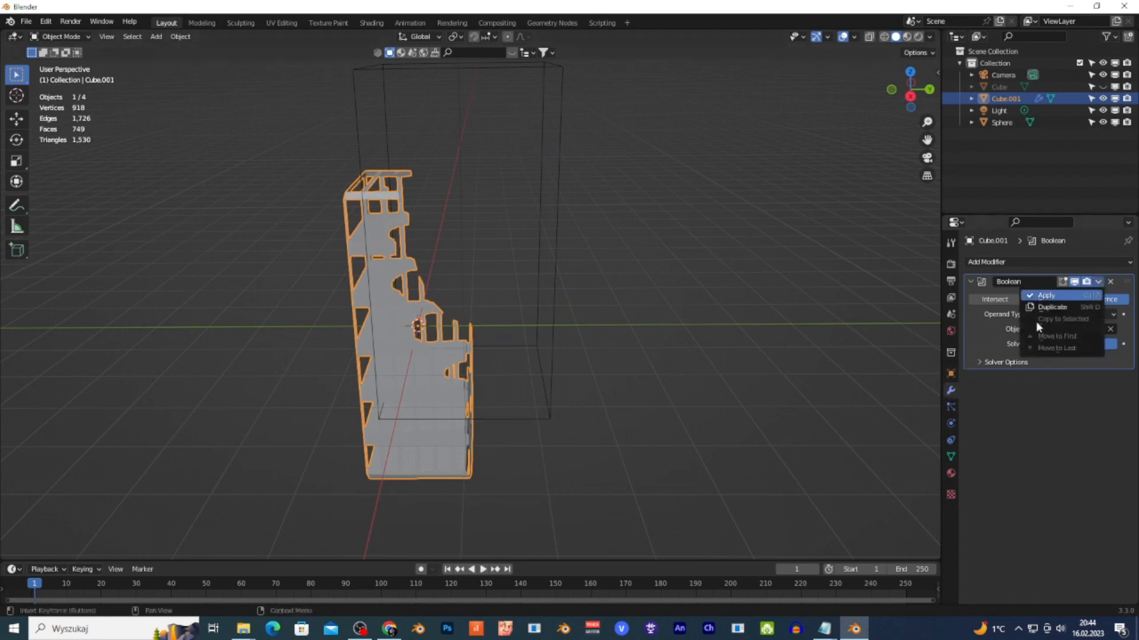
{"action": "left_click", "coordinate": [1046, 295]}
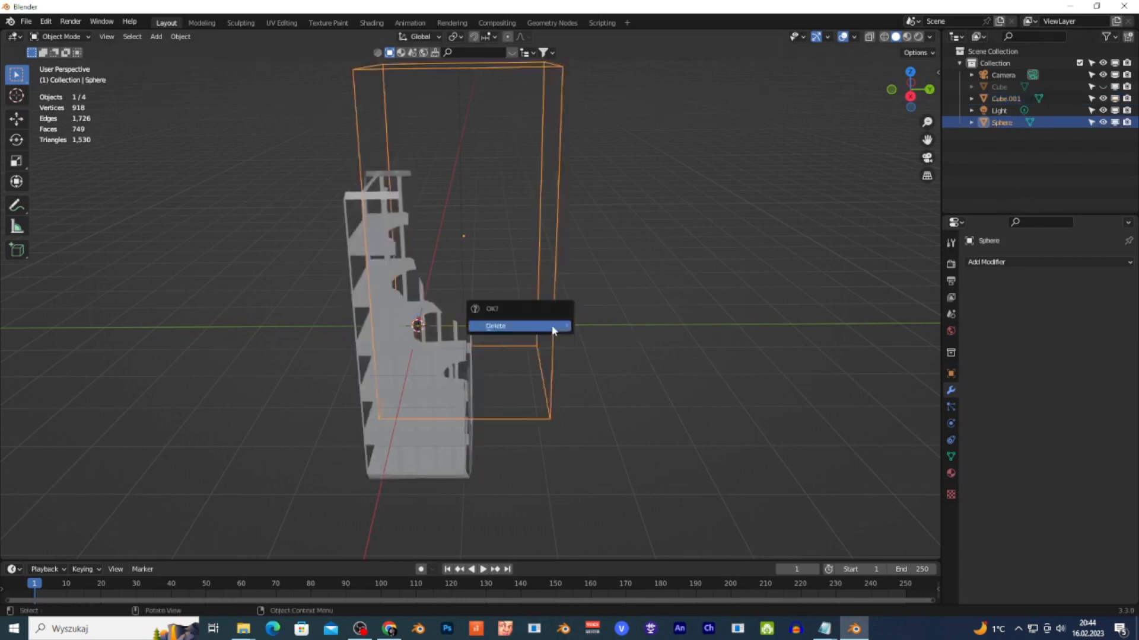
{"action": "left_click", "coordinate": [496, 325]}
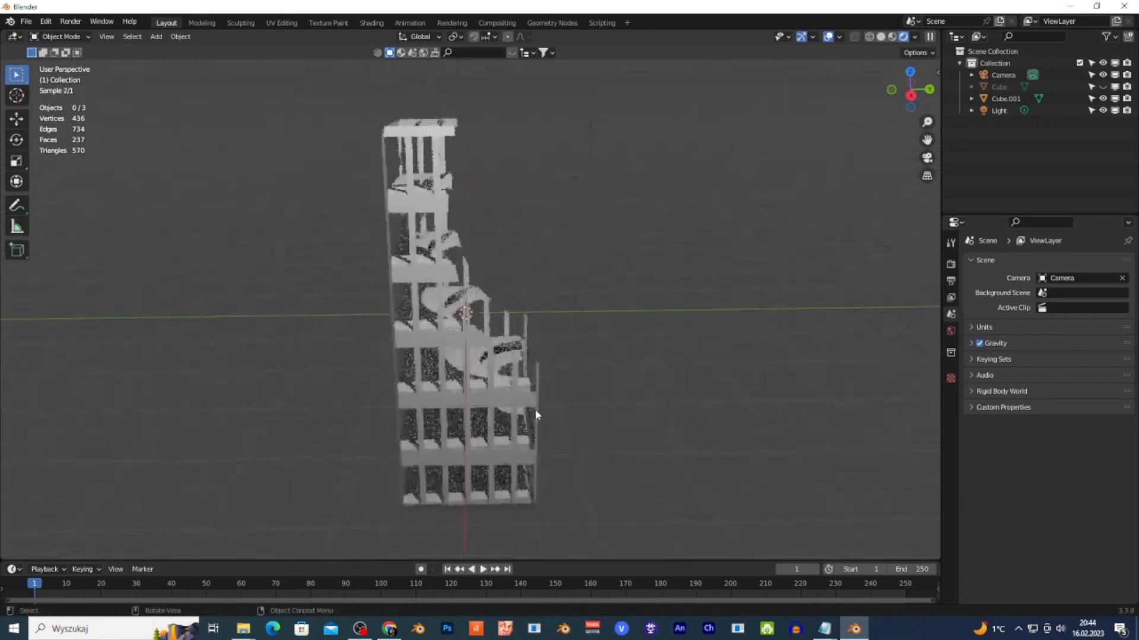
{"action": "key", "text": "s"}
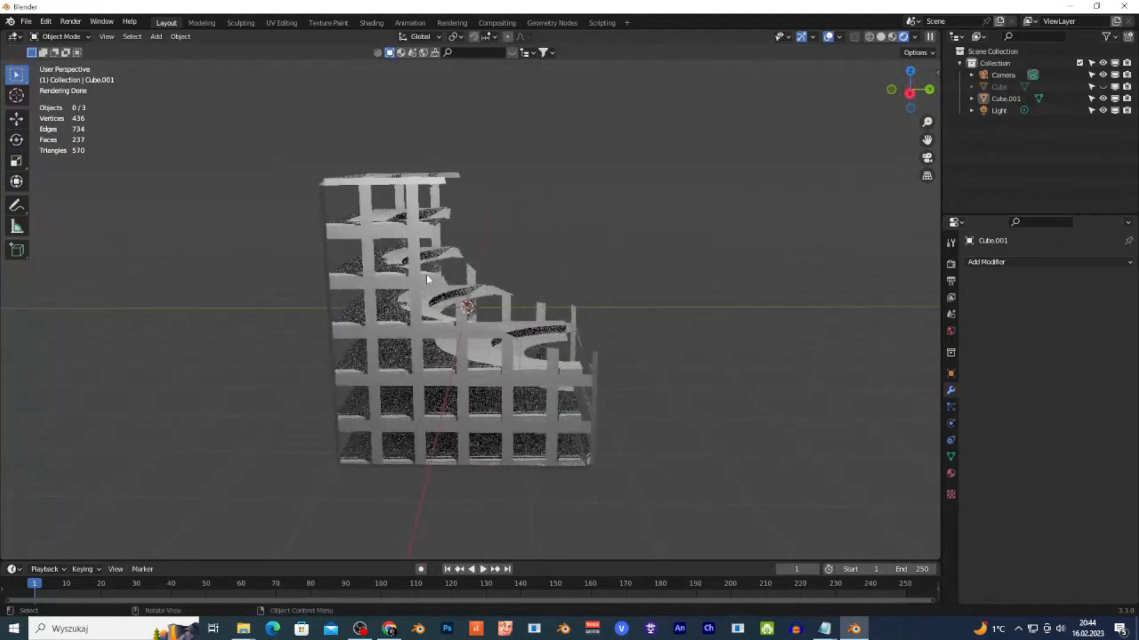
{"action": "left_click", "coordinate": [1006, 99]}
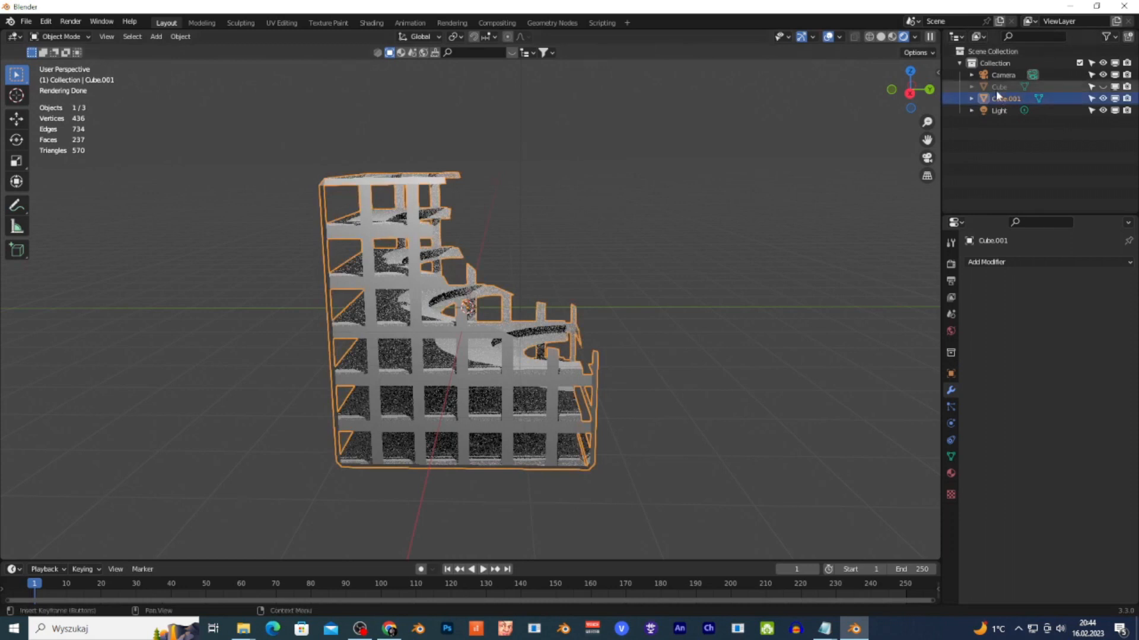
{"action": "left_click", "coordinate": [998, 86]}
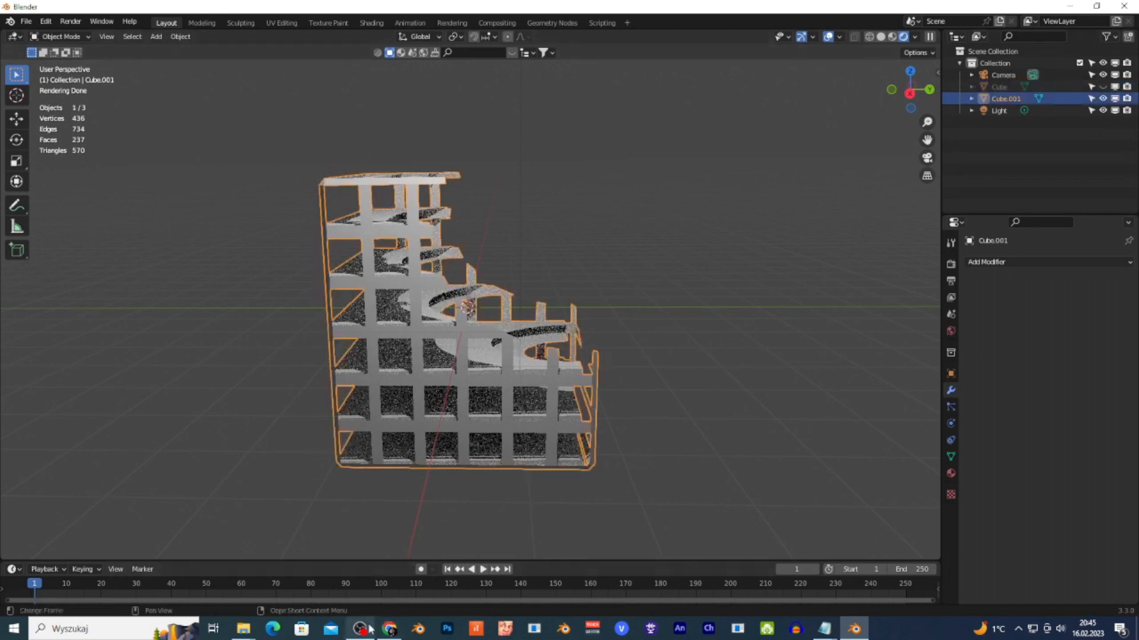
{"action": "left_click", "coordinate": [390, 629]}
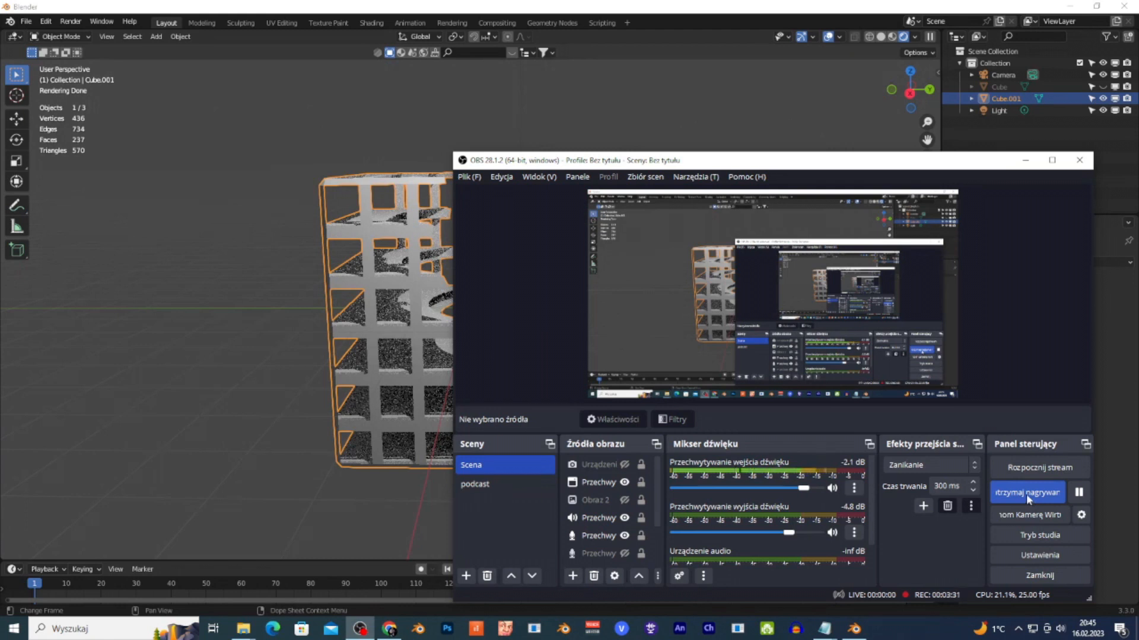